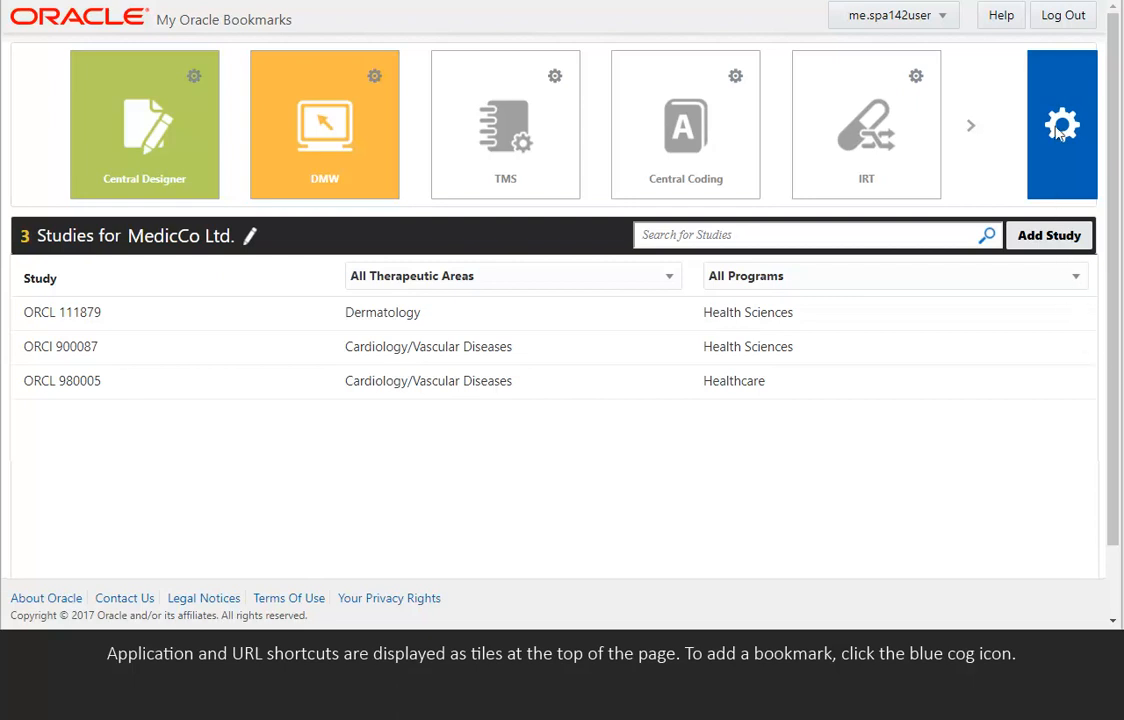
click(1062, 124)
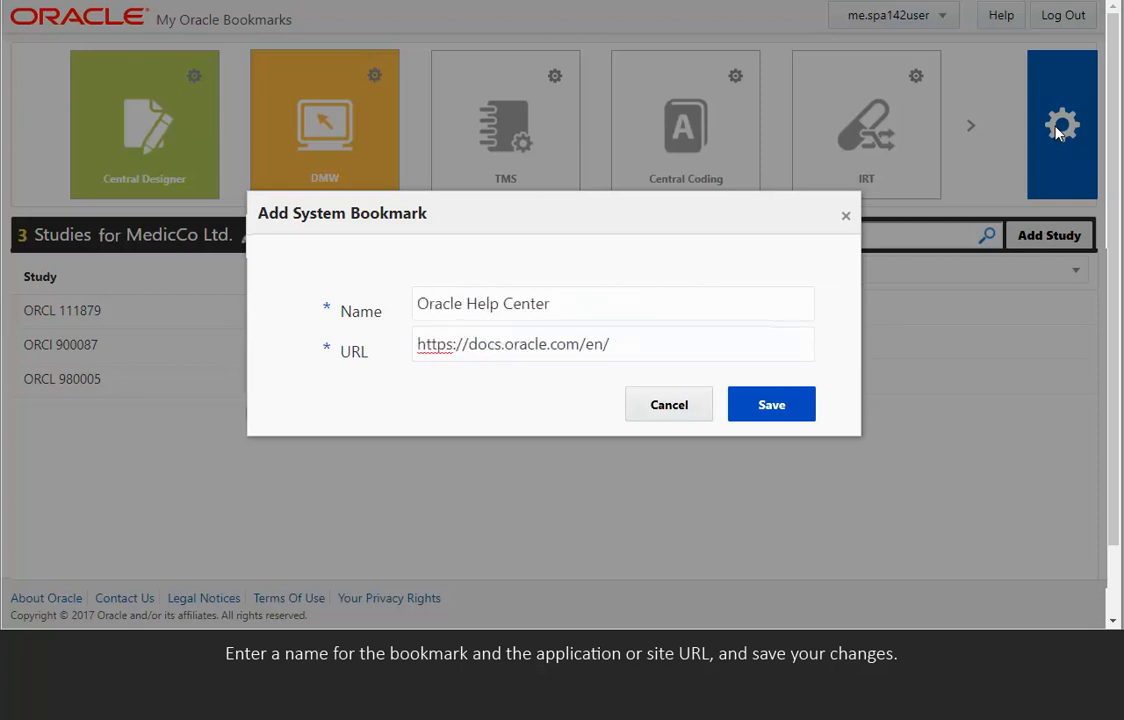
mouse_move(770, 404)
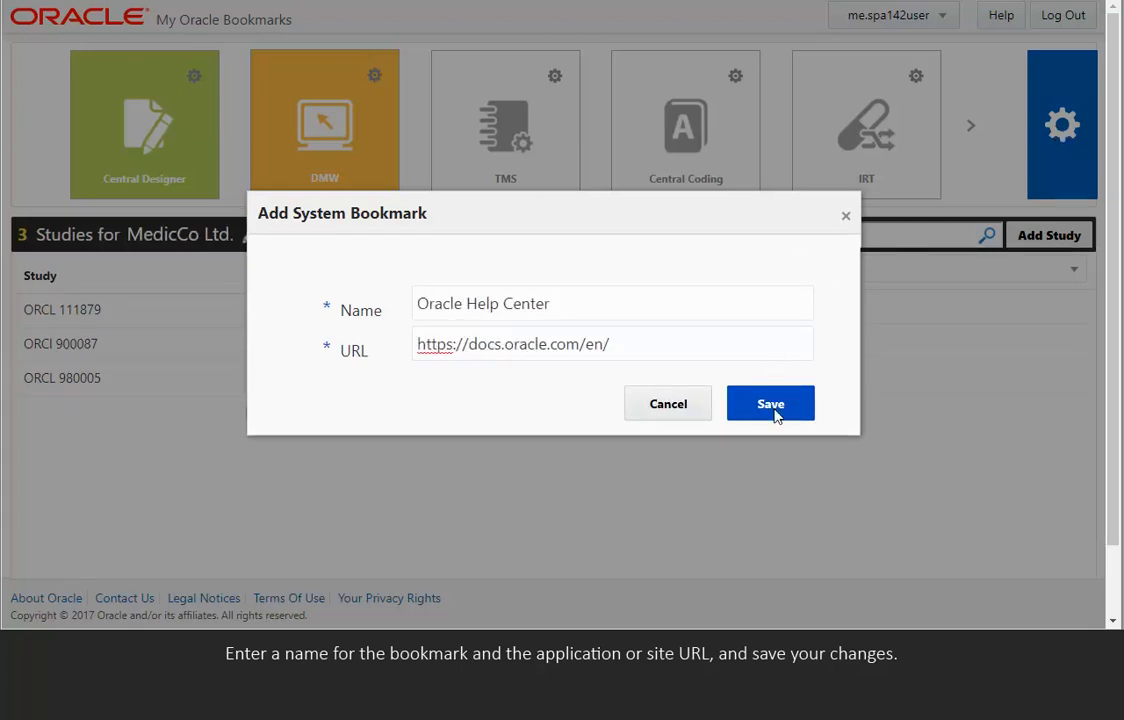
click(770, 404)
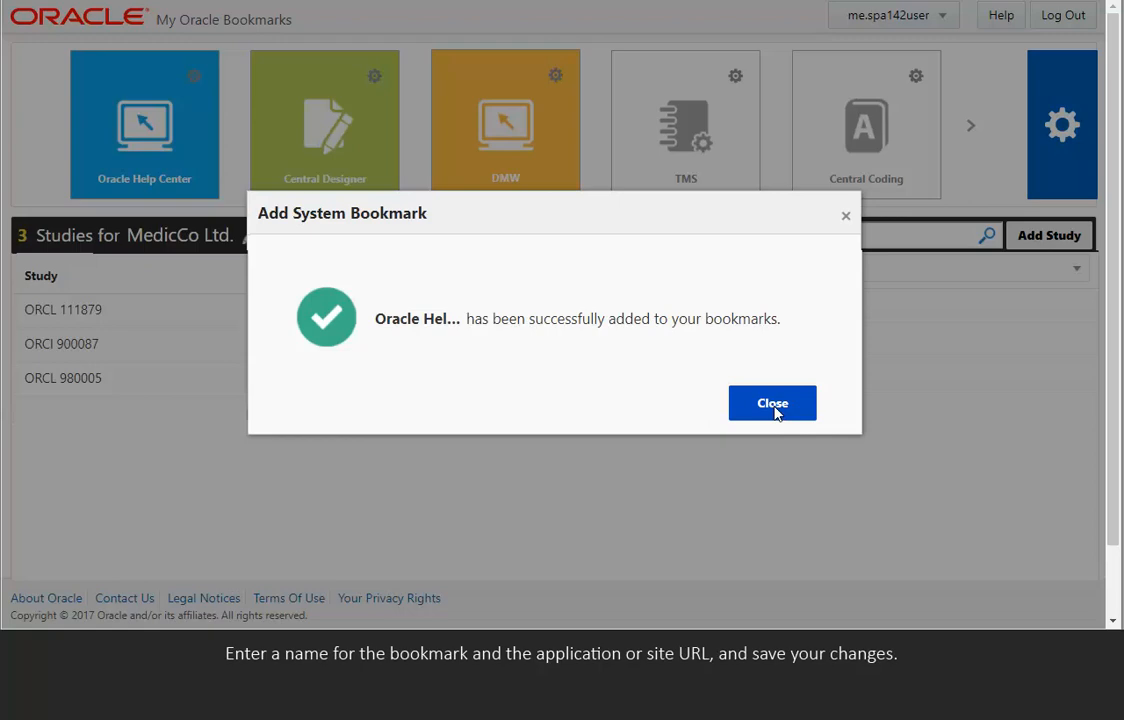
click(772, 404)
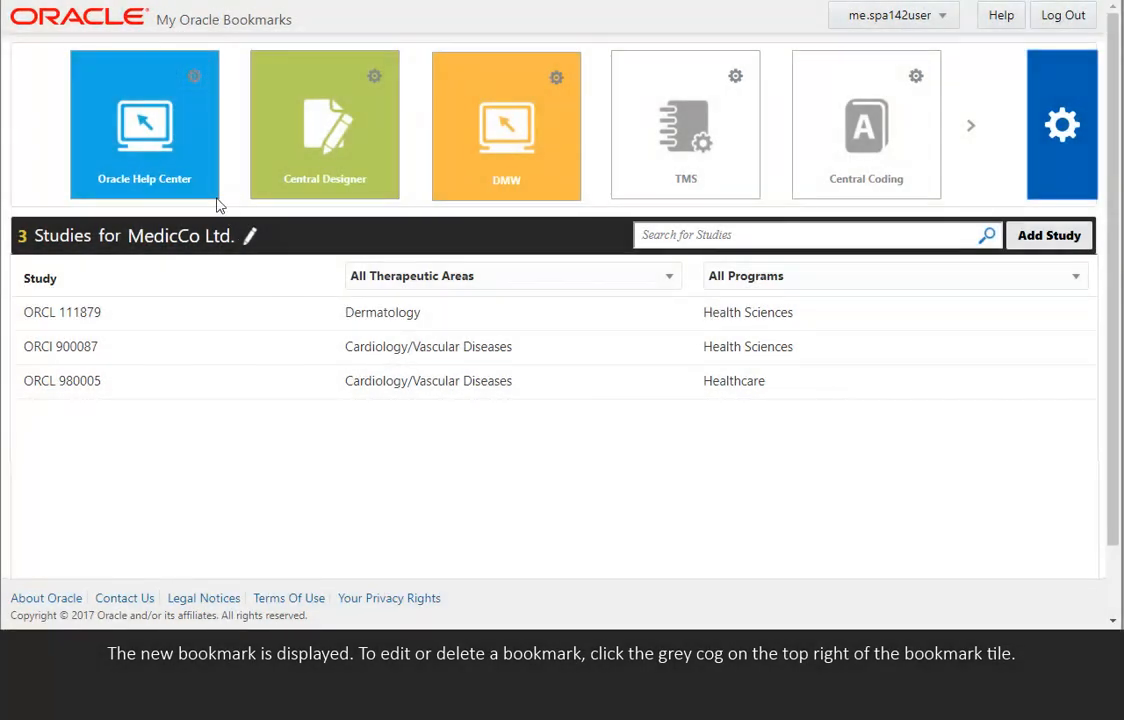
click(194, 76)
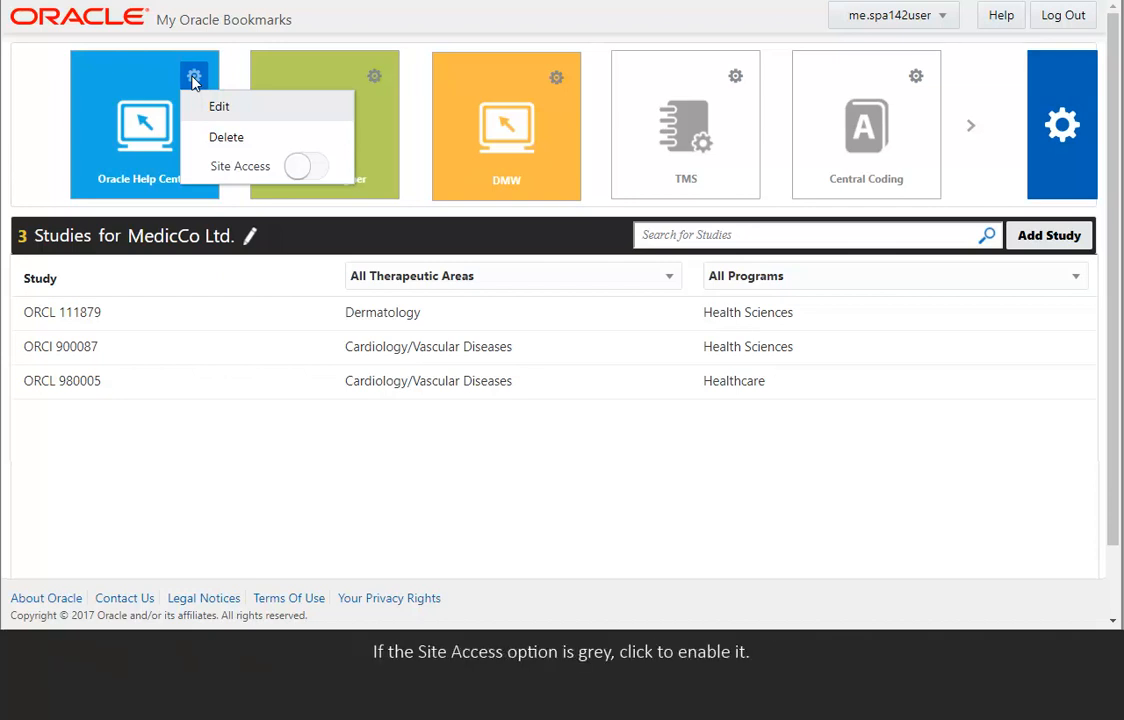
click(308, 166)
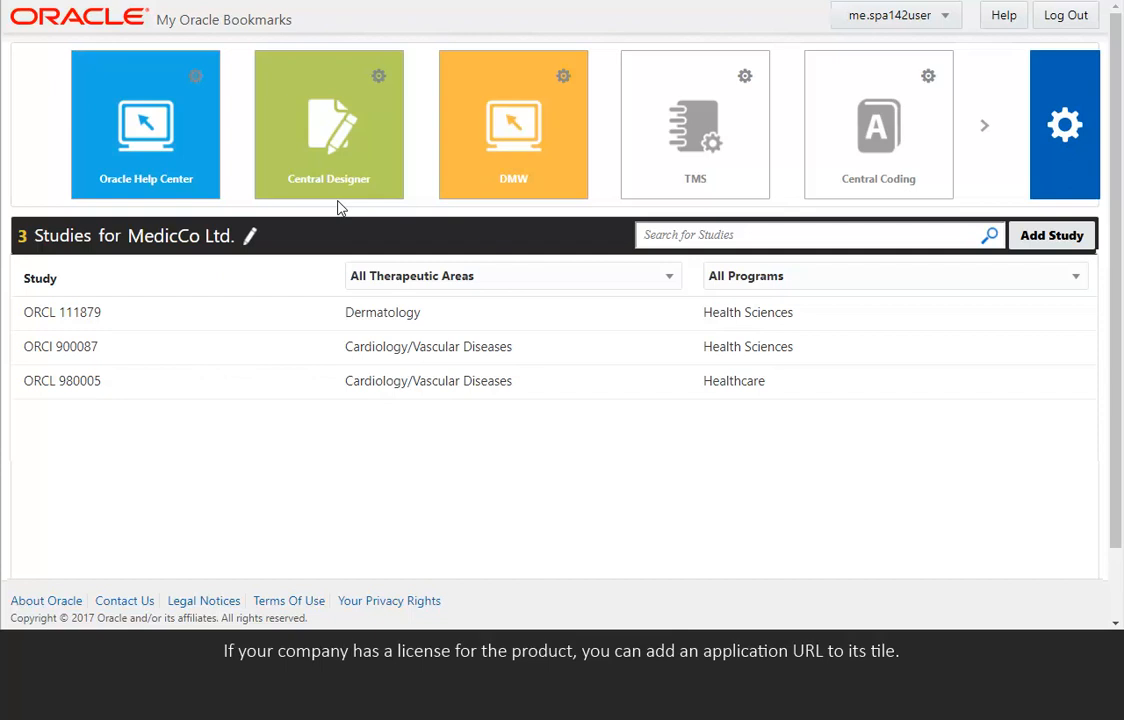
mouse_move(752, 84)
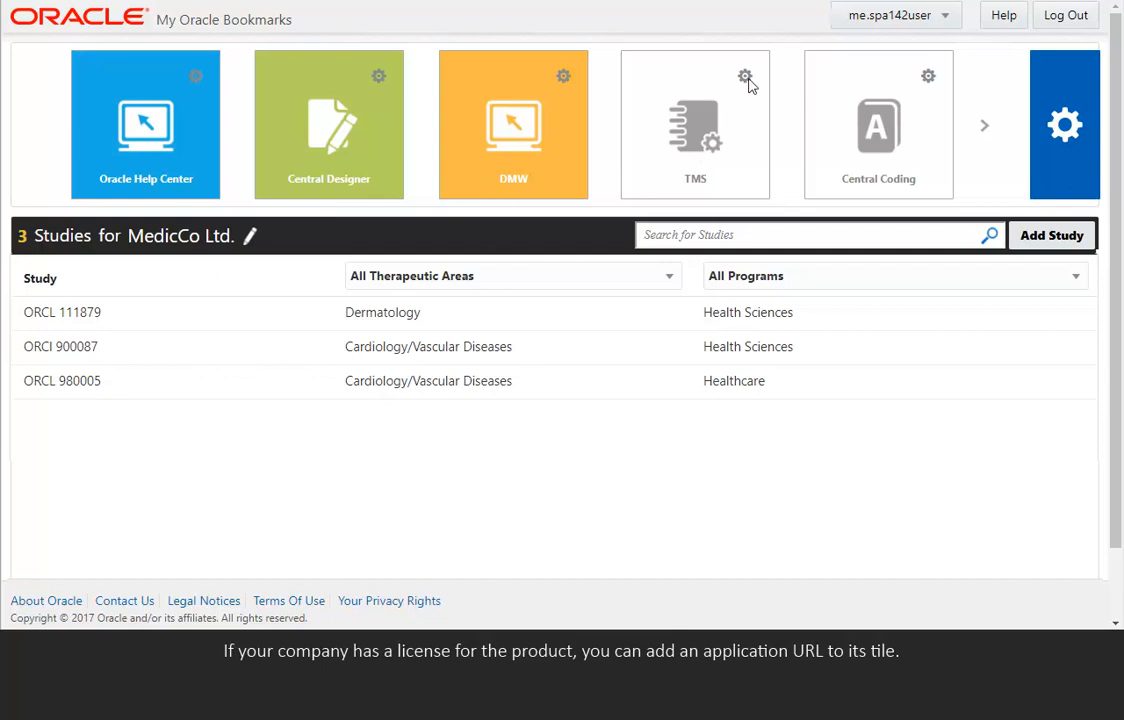
click(744, 76)
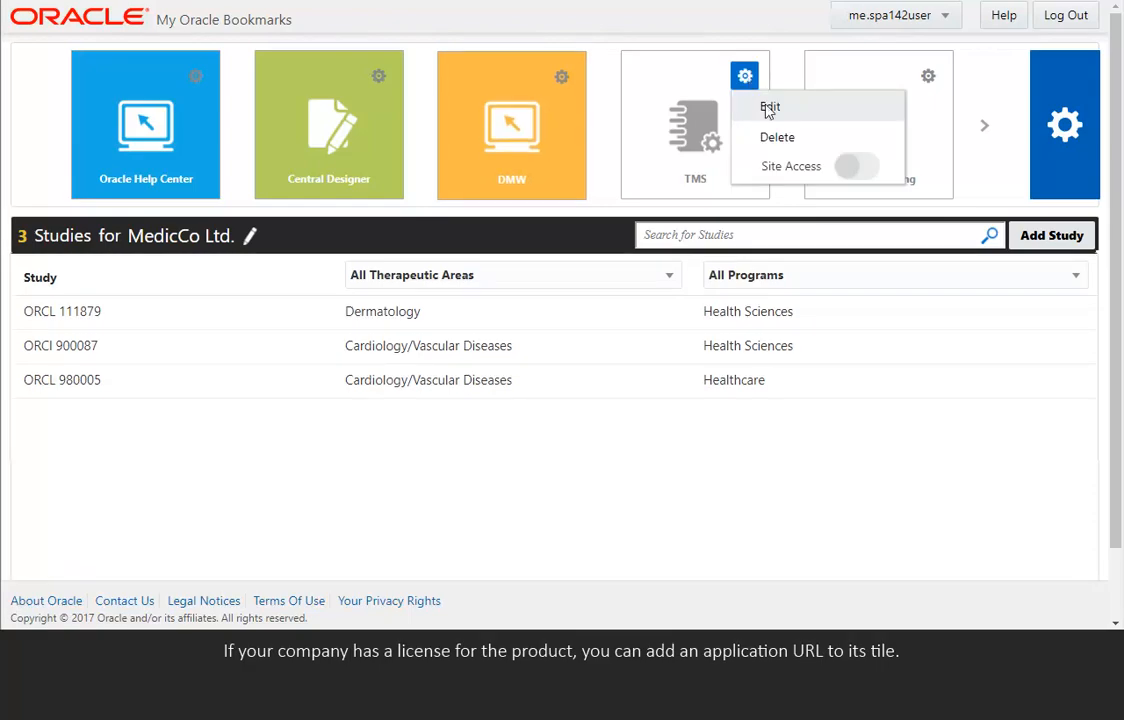
click(770, 108)
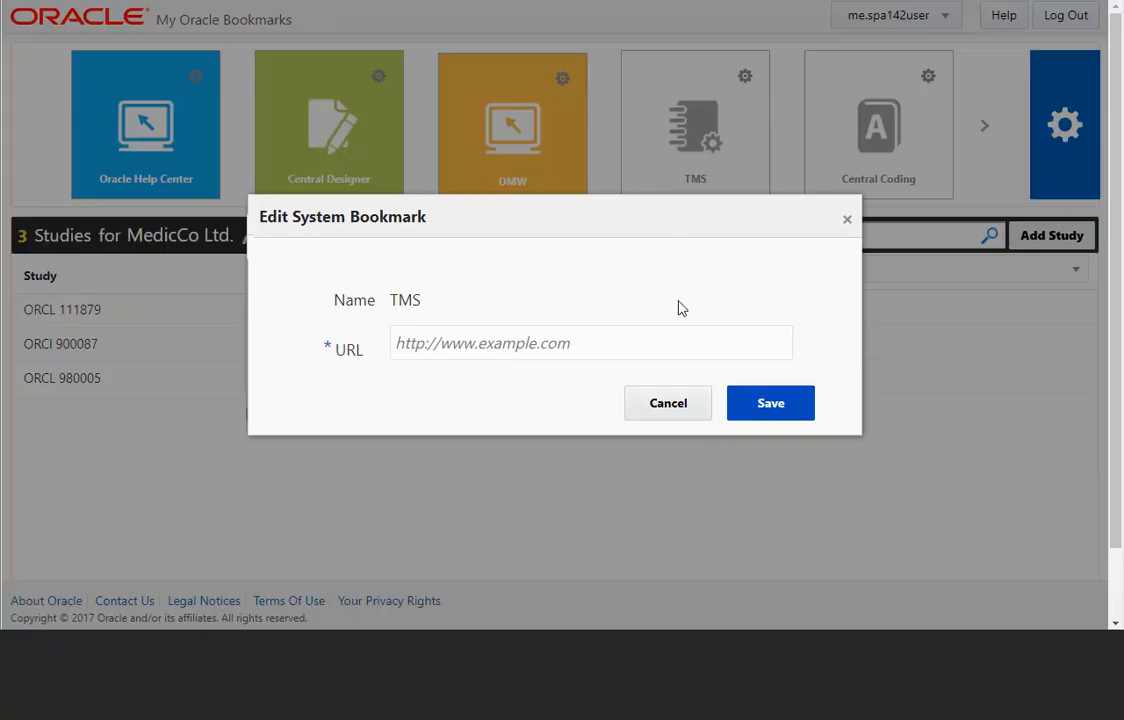
text(https://hostname.port.com/)
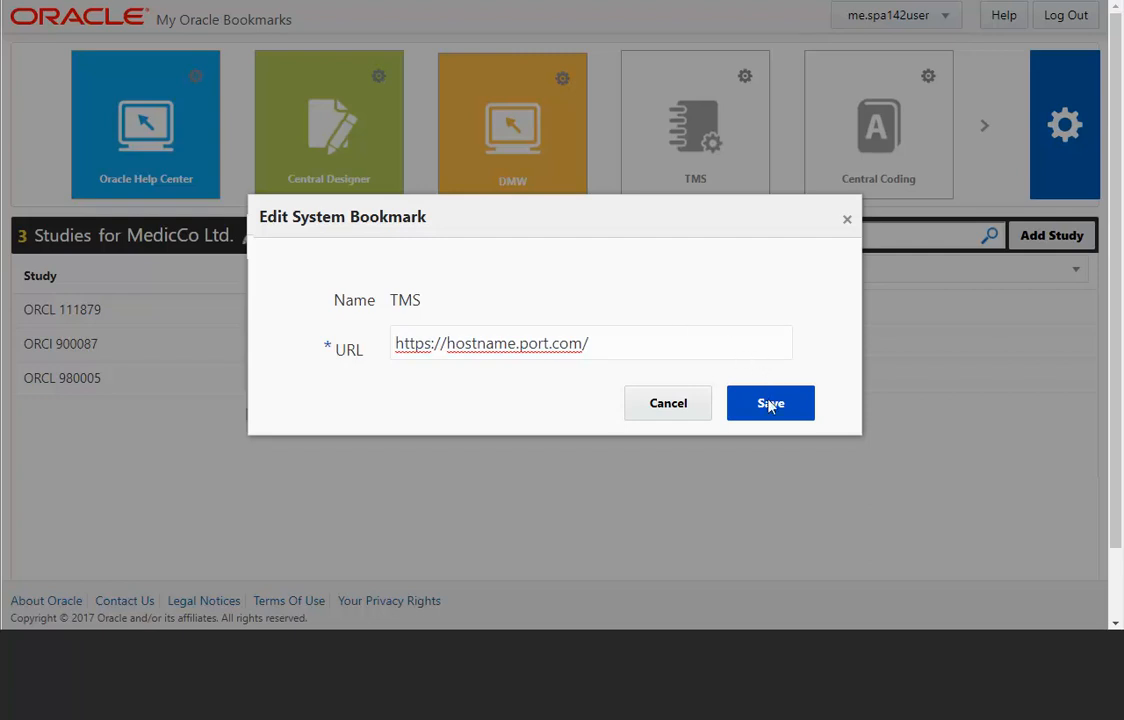
click(770, 404)
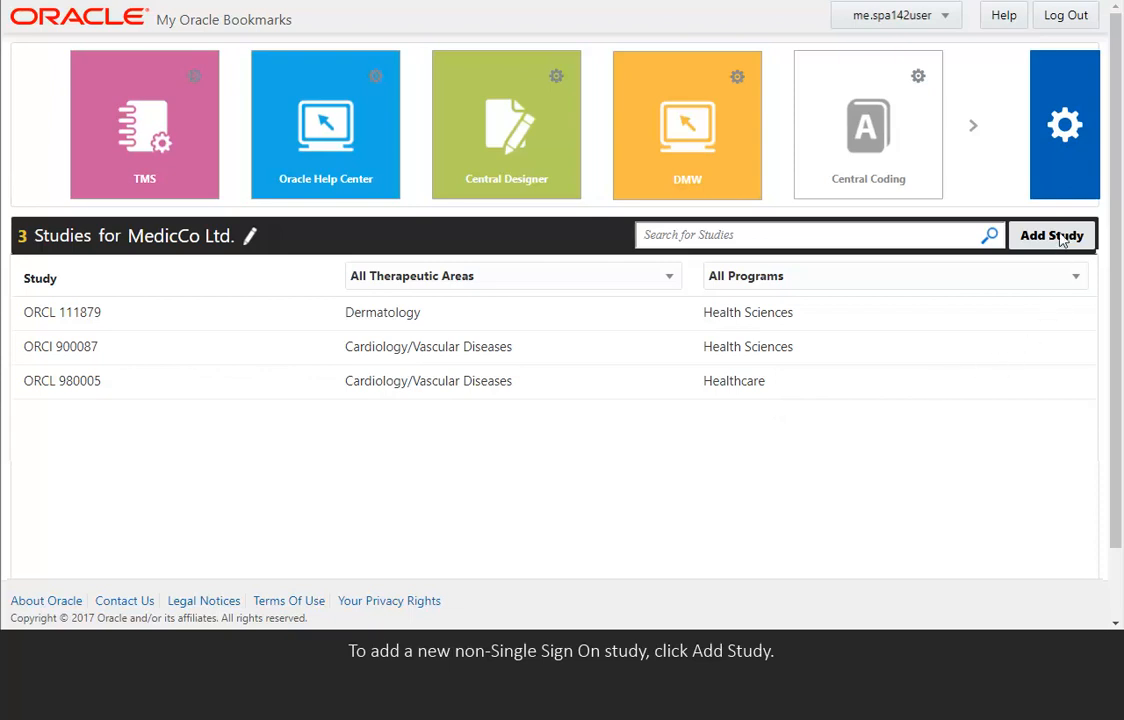
Add study ORCL345621 with its production, testing and training URLs and confirm it saved
click(1052, 236)
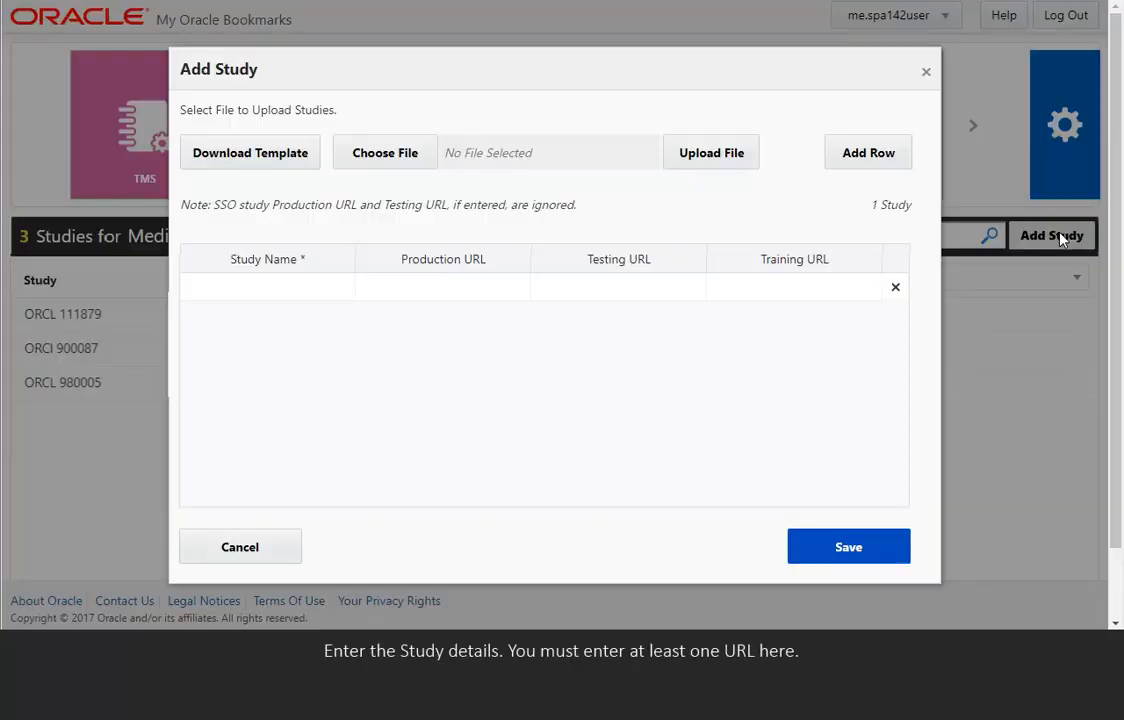
mouse_move(674, 244)
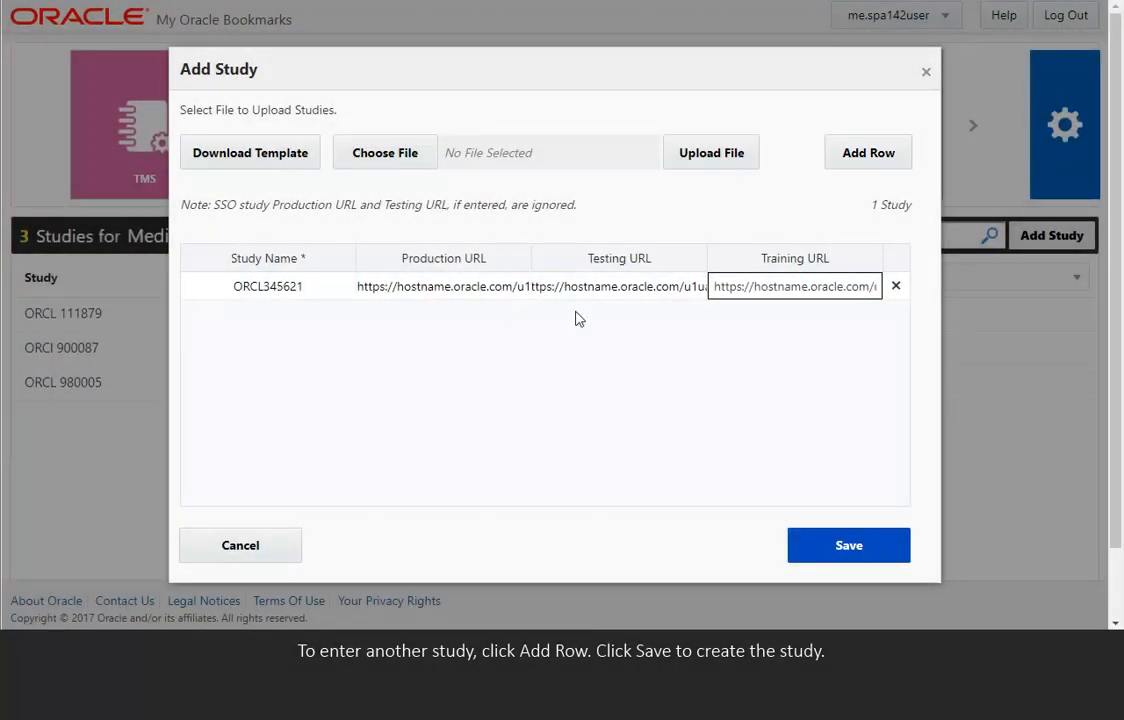
click(848, 544)
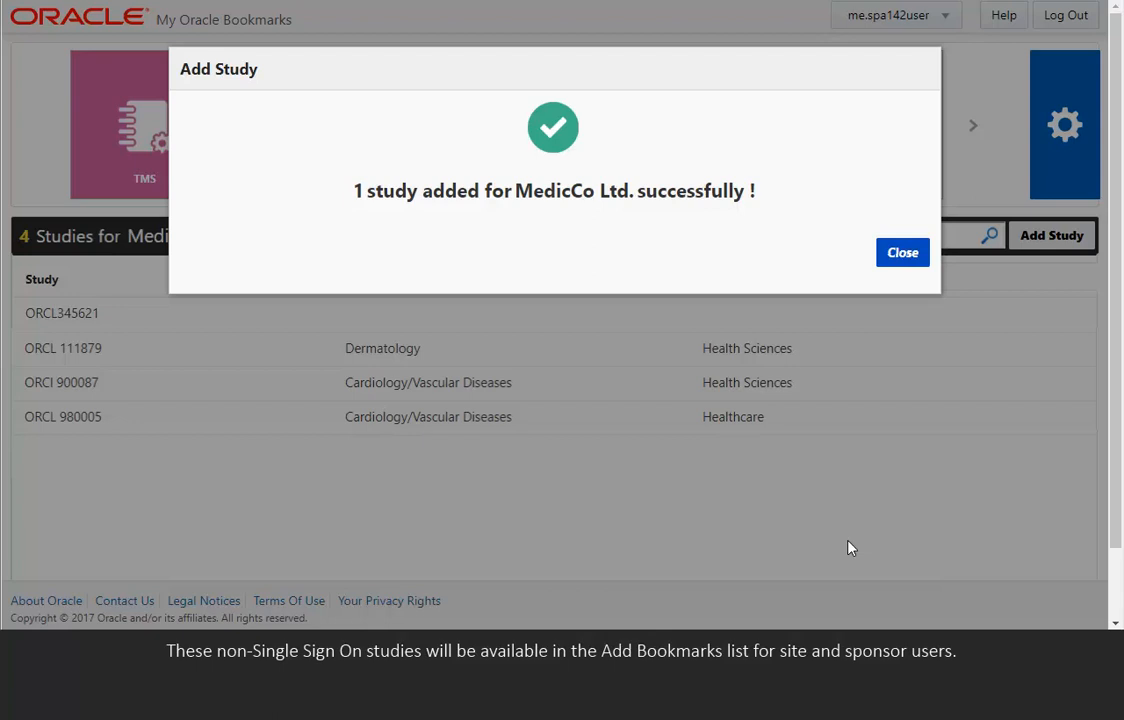
click(900, 252)
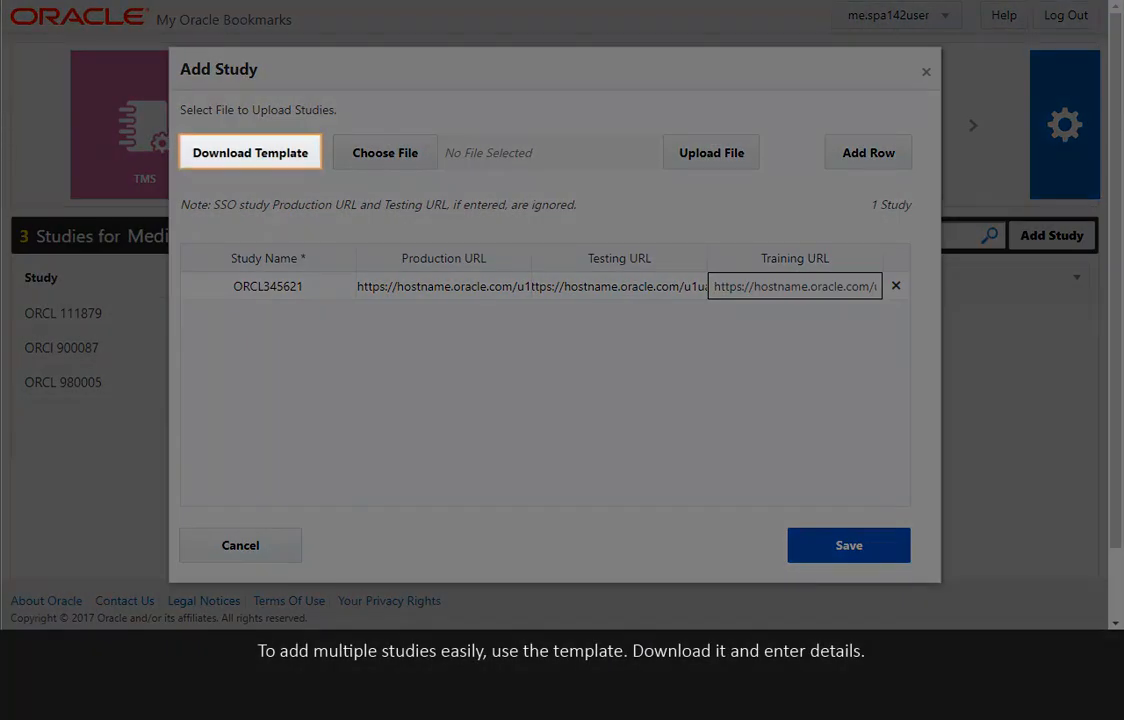
click(250, 152)
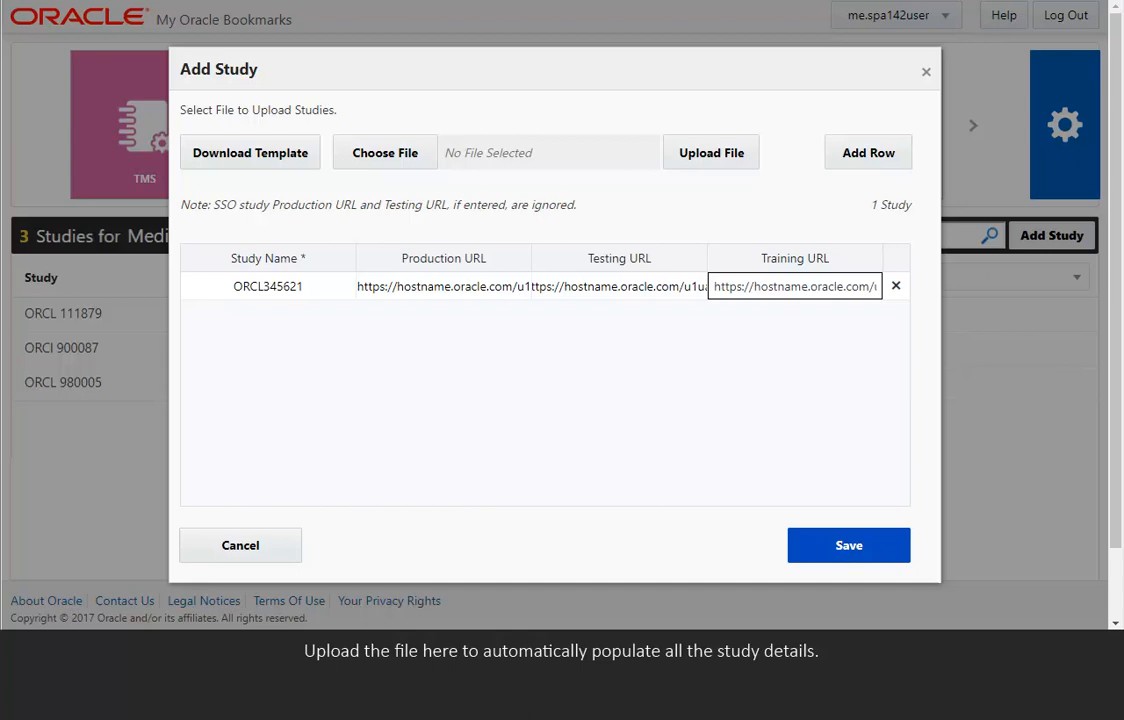
click(868, 152)
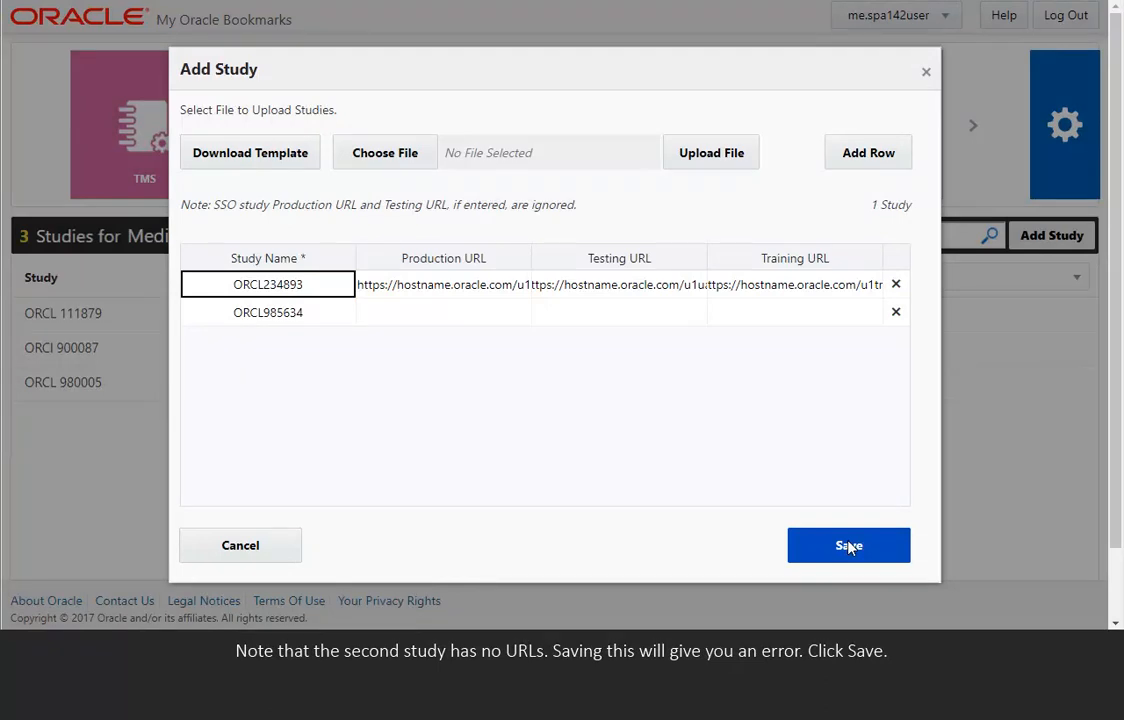
click(848, 544)
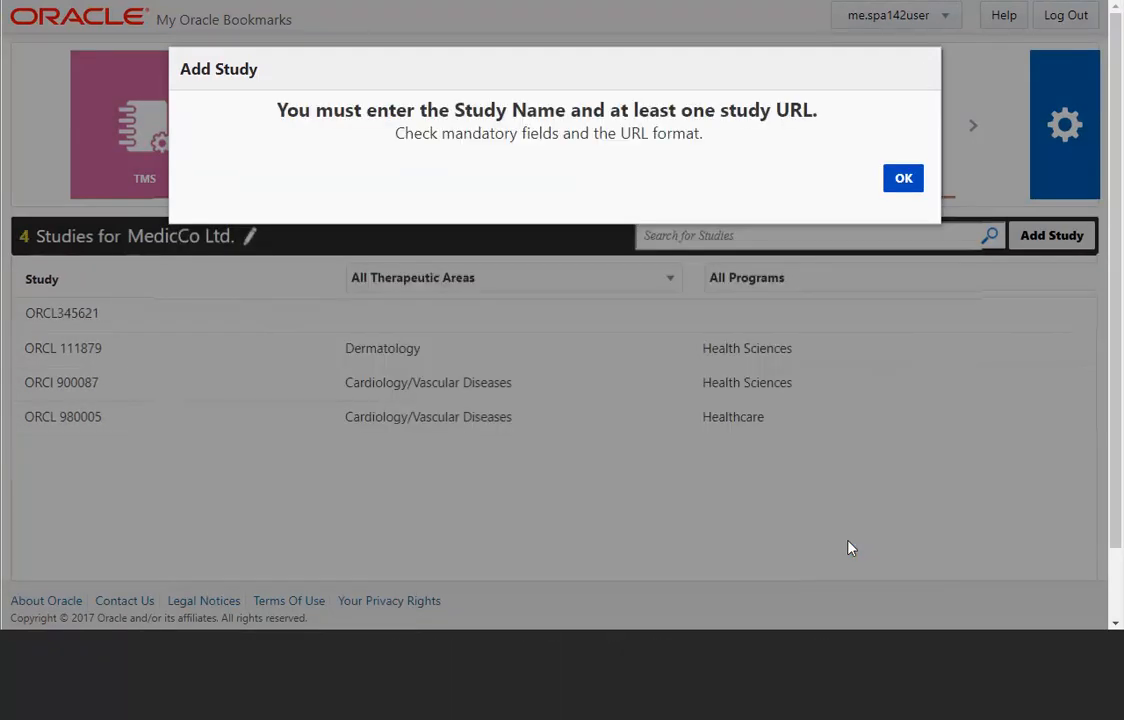
click(902, 178)
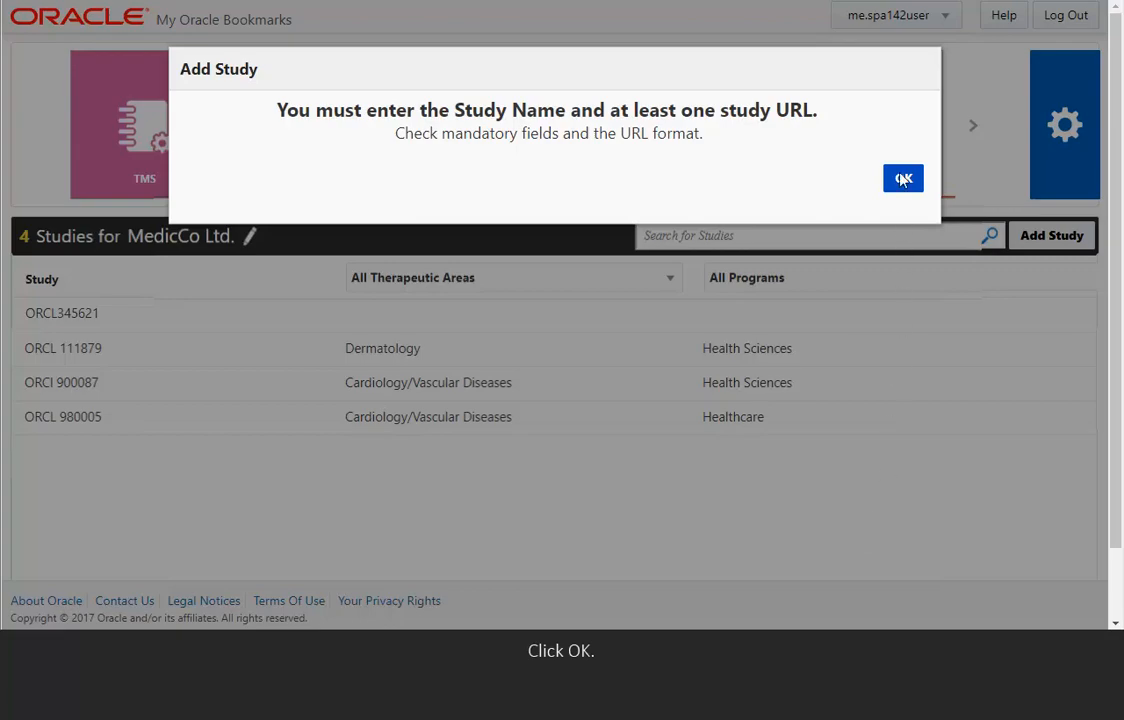
click(902, 178)
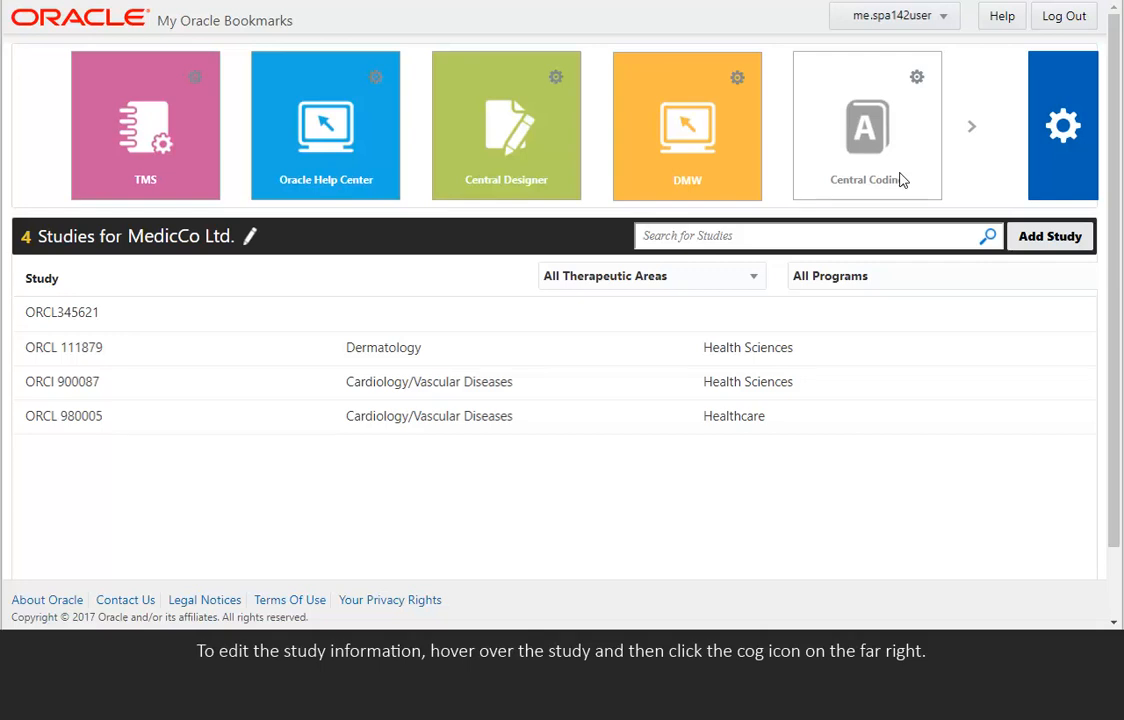
mouse_move(846, 320)
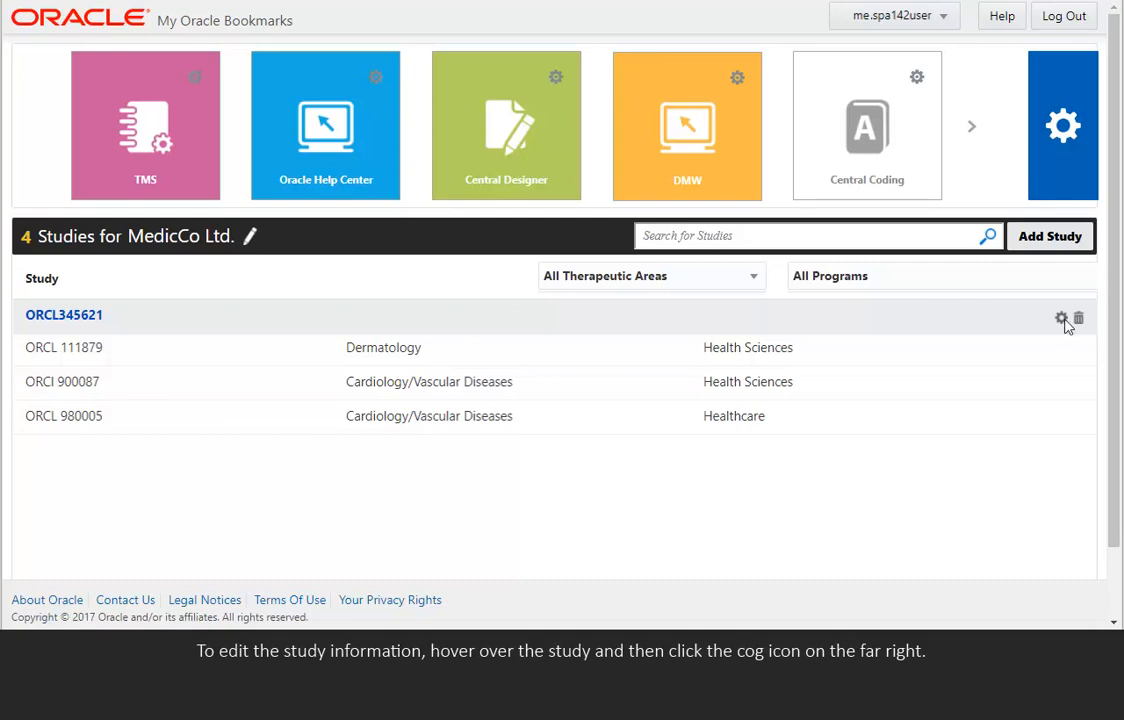
Assign study ORCL345621 the Cardiology/Vascular Diseases area and Oracle program, then begin renaming the company
click(1060, 318)
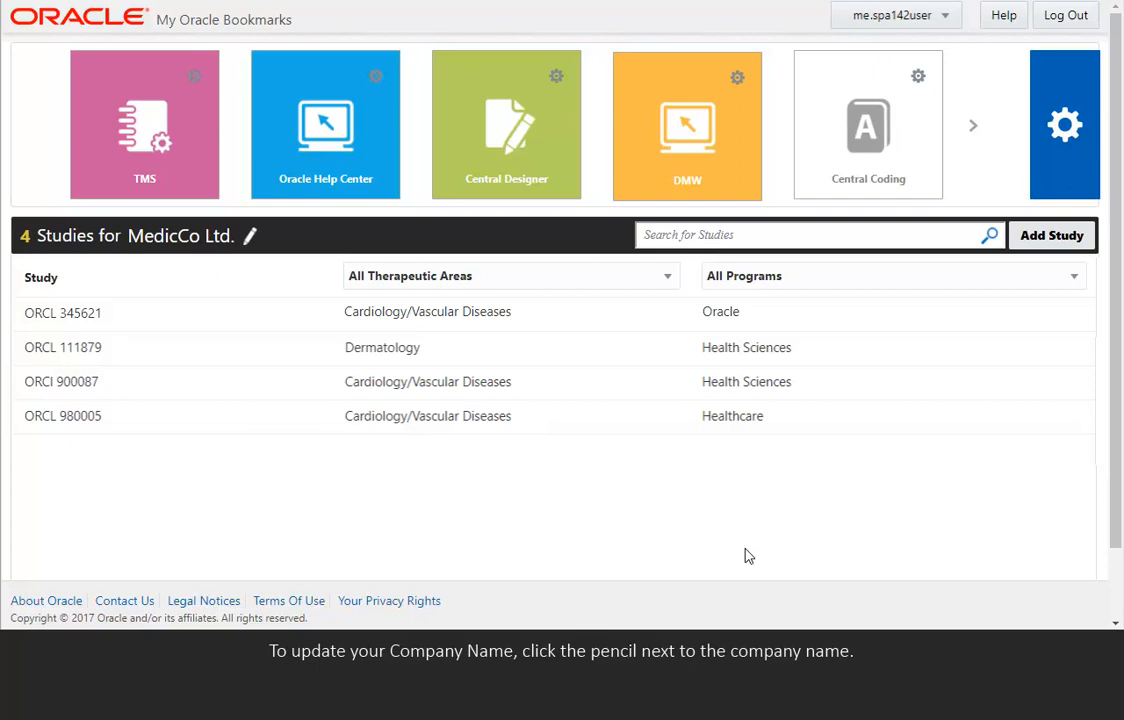
mouse_move(282, 384)
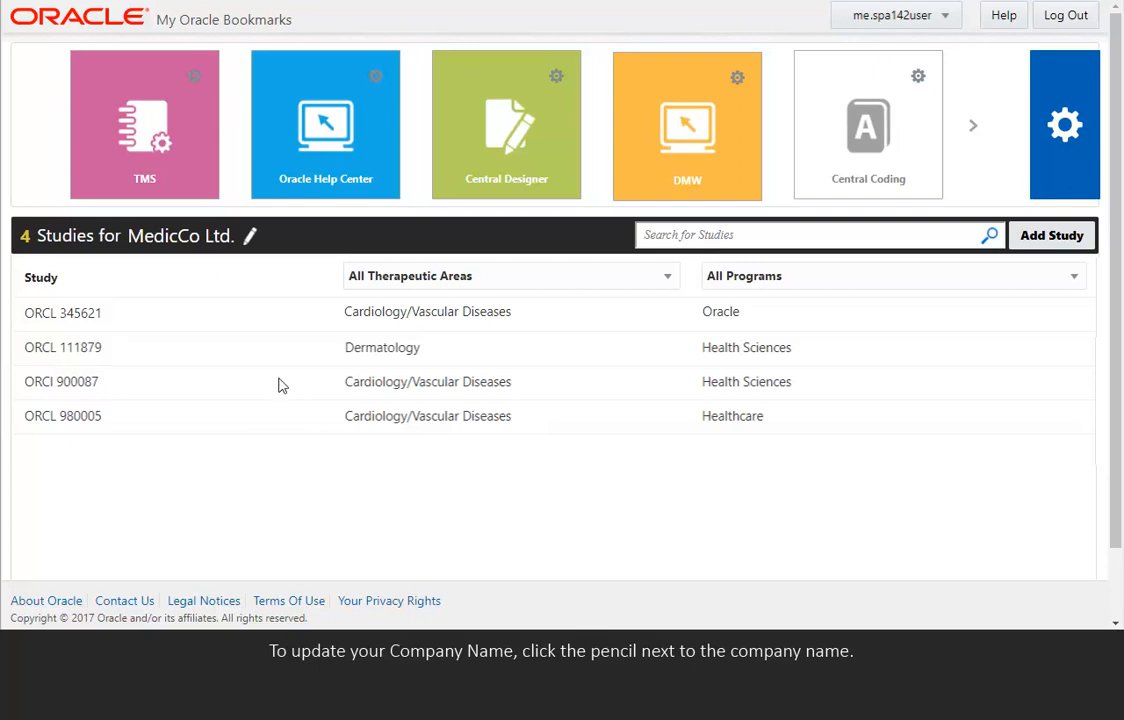
click(248, 236)
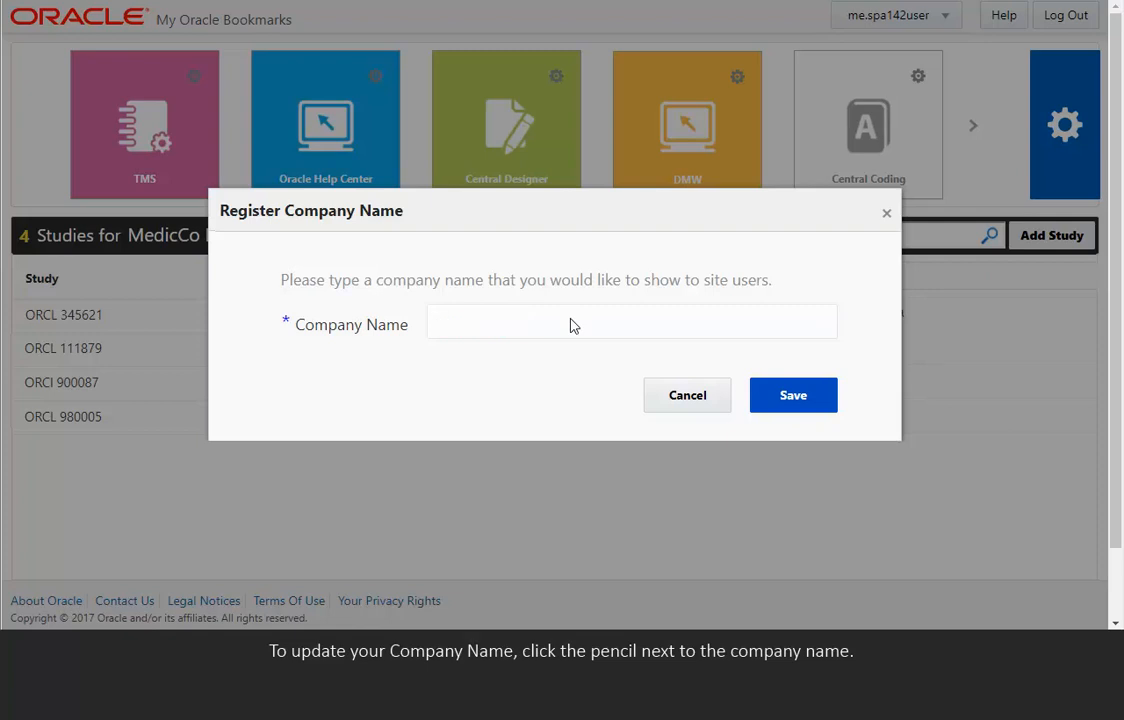
Save the company name as PharmaCo Inc. and show the user account options
text(PharmaCo Inc.)
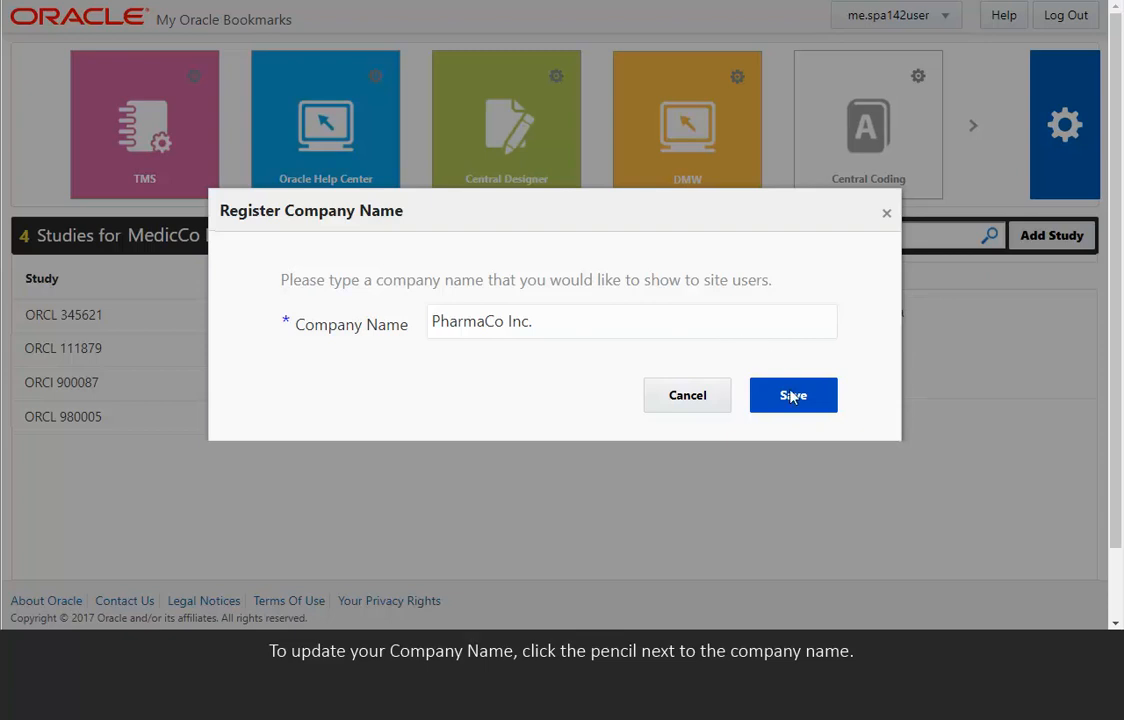
click(792, 396)
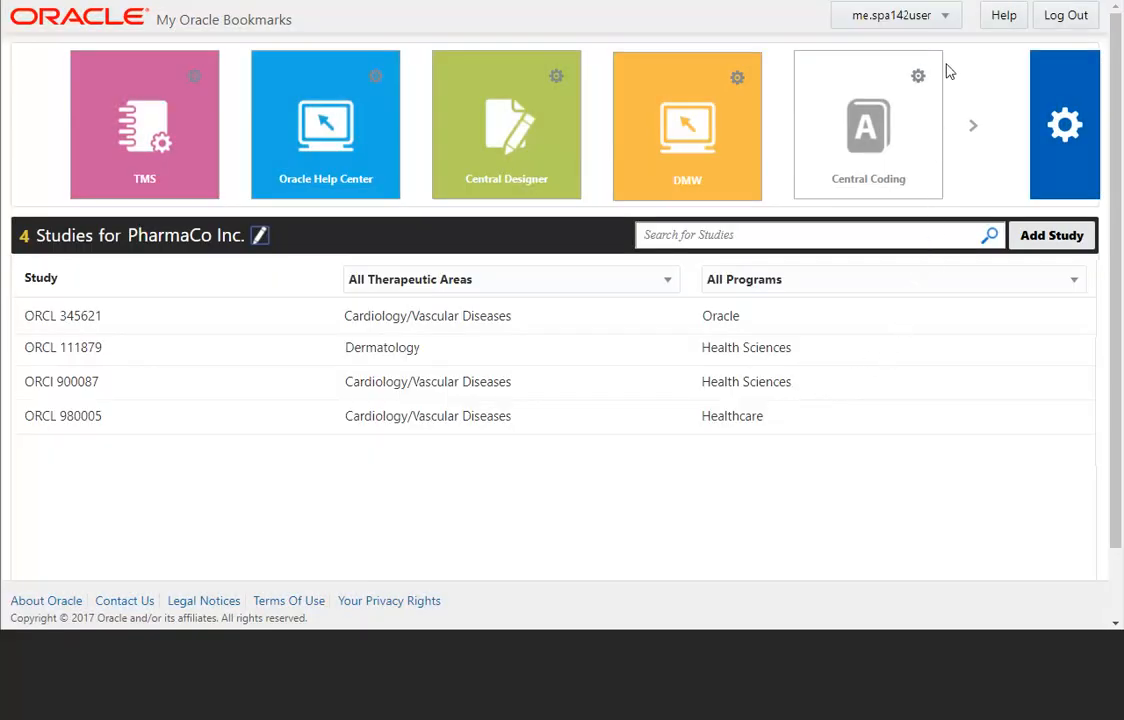
click(896, 16)
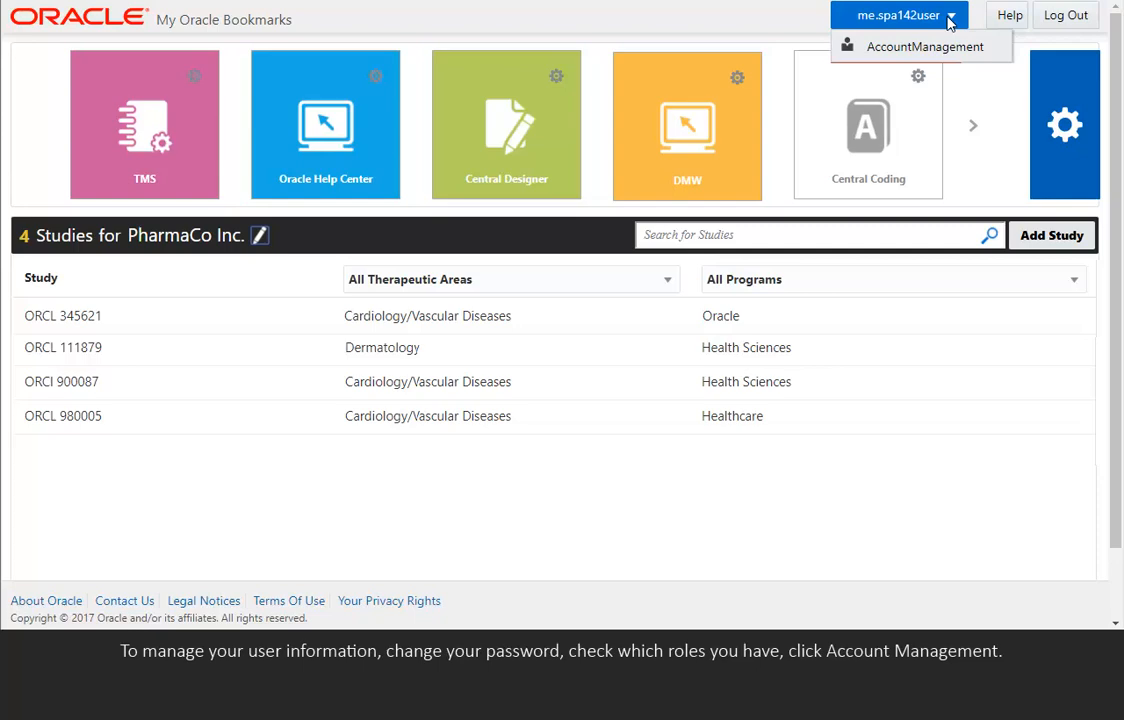